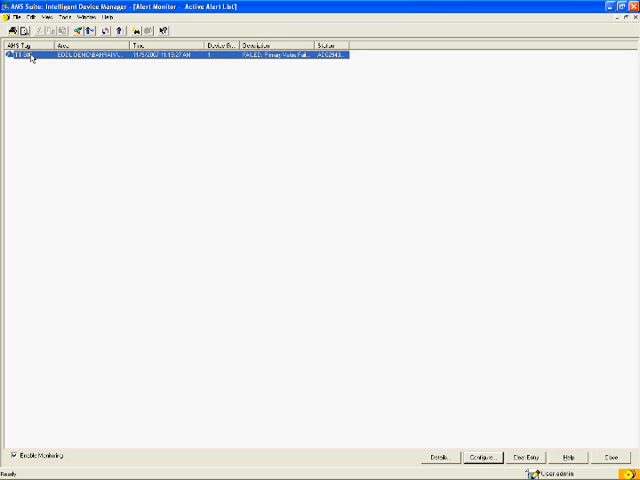
# Bring up the action menu for the alerted device's row in the Alert Monitor.
pyautogui.rightClick(30, 56)
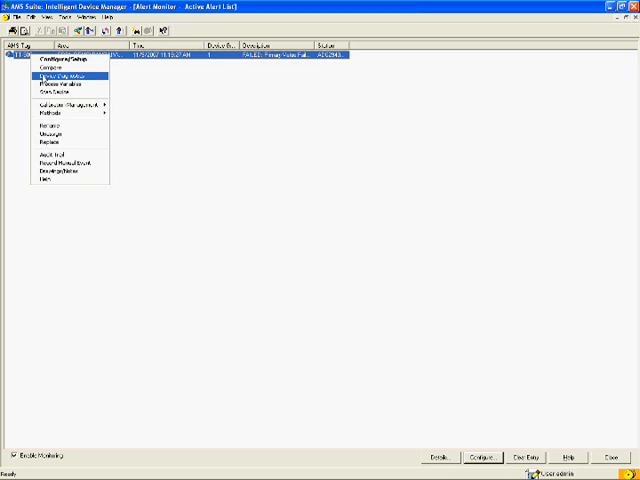
# Choose Device Diagnostics to show the temperature transmitter's status and sensor alerts.
pyautogui.click(50, 76)
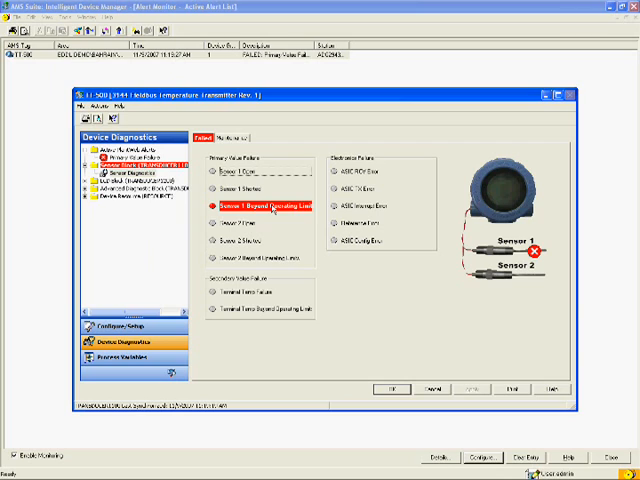
pyautogui.moveTo(544, 256)
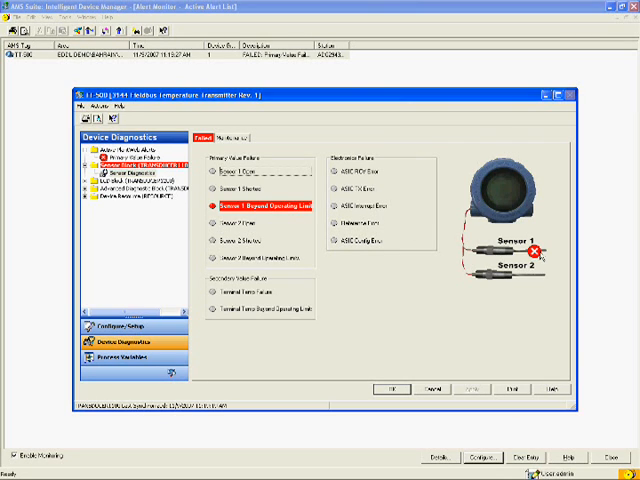